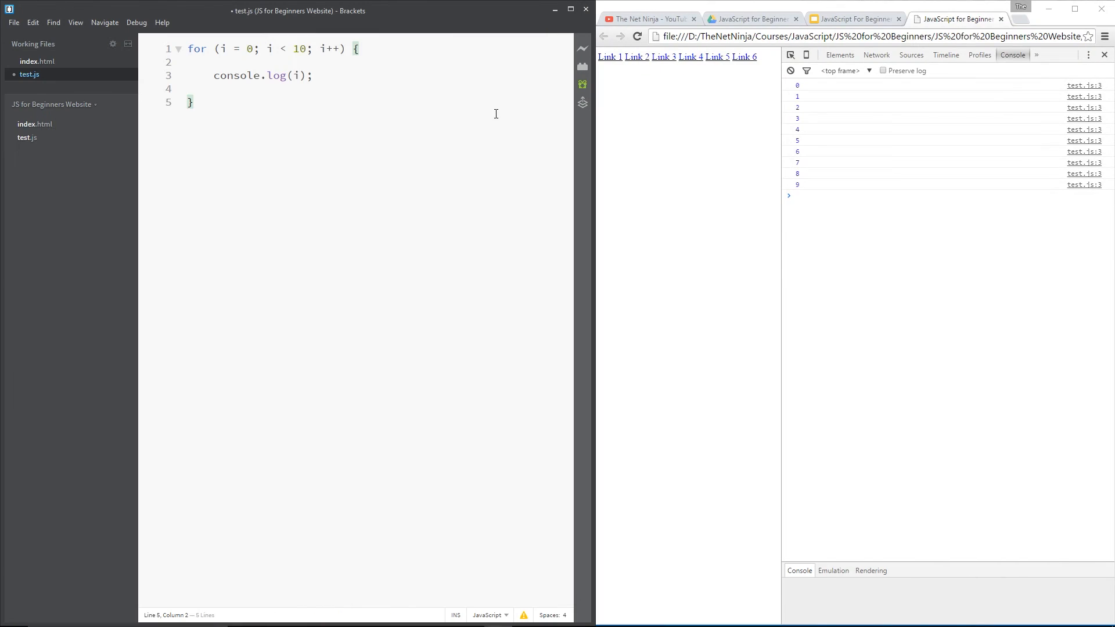
Place the cursor after console.log(i); in the for loop to add blank lines
click(193, 101)
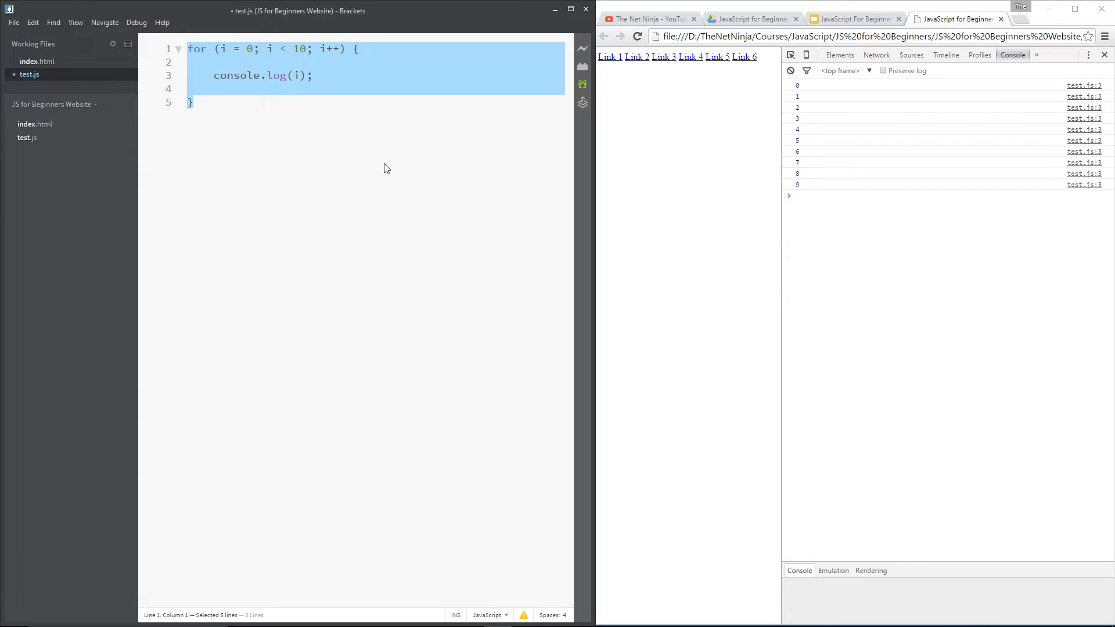
click(193, 102)
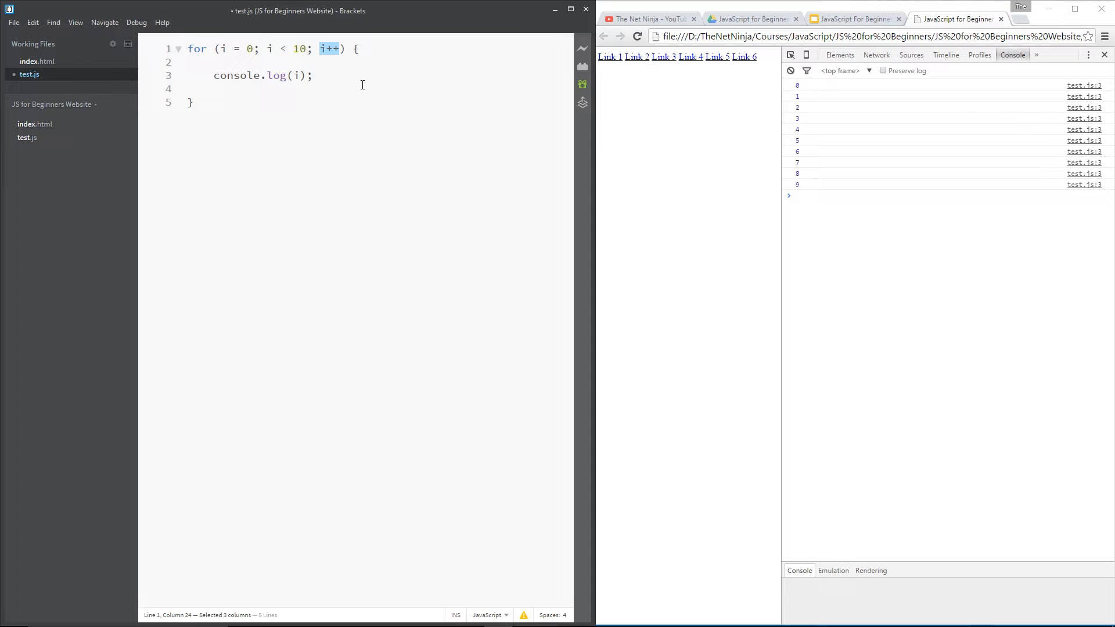
click(313, 76)
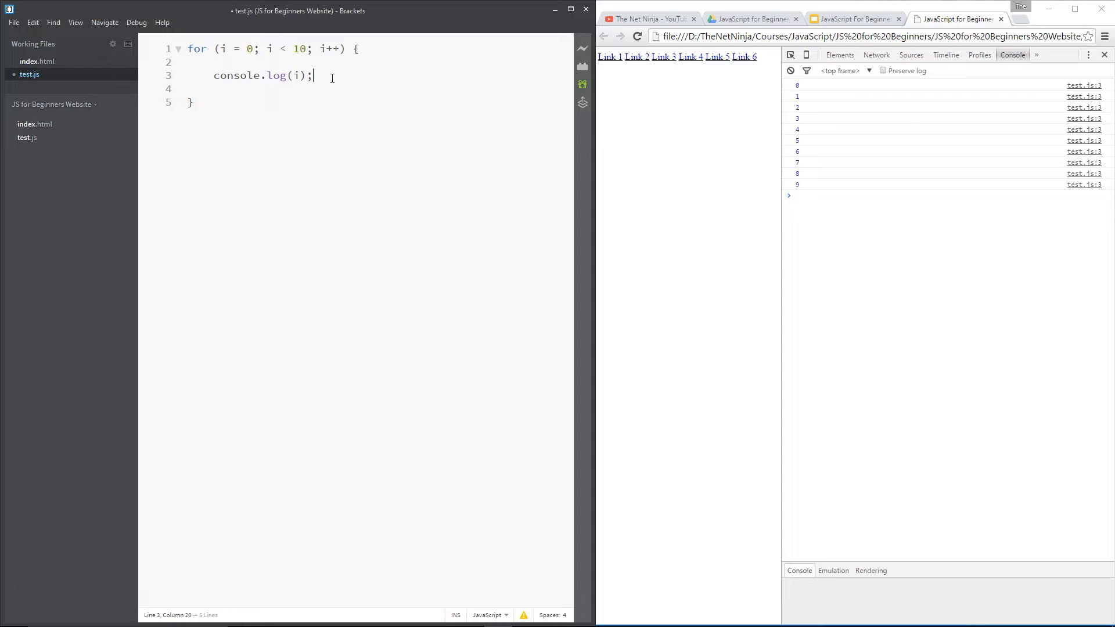
drag(213, 76, 313, 76)
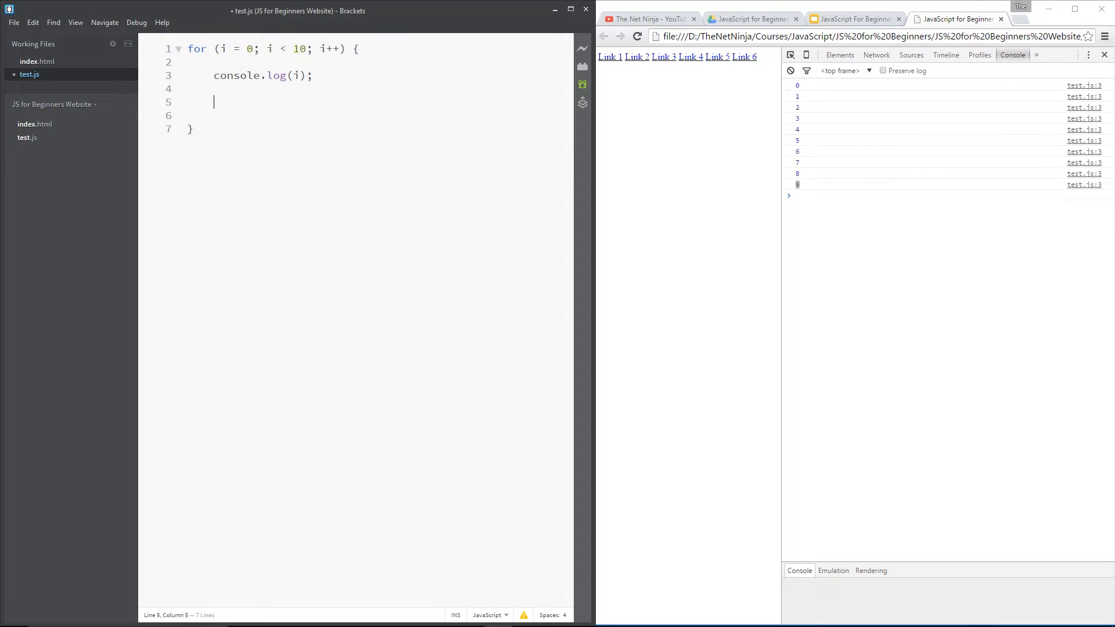
Add an if(i === 7){ break; } block inside the loop and highlight break
text(if()
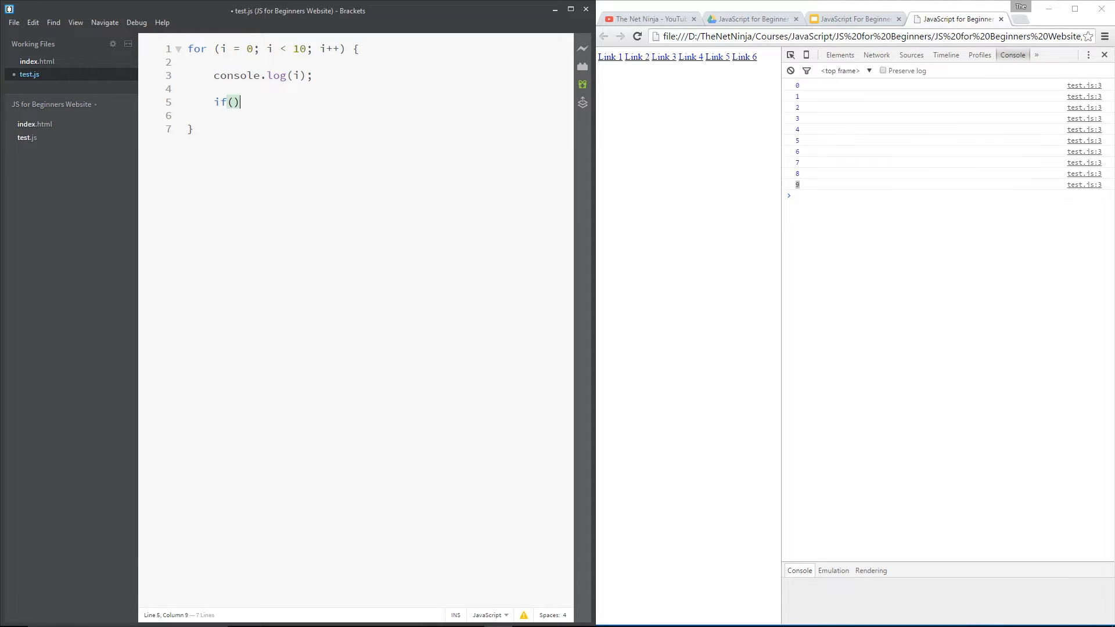
text(i ===)
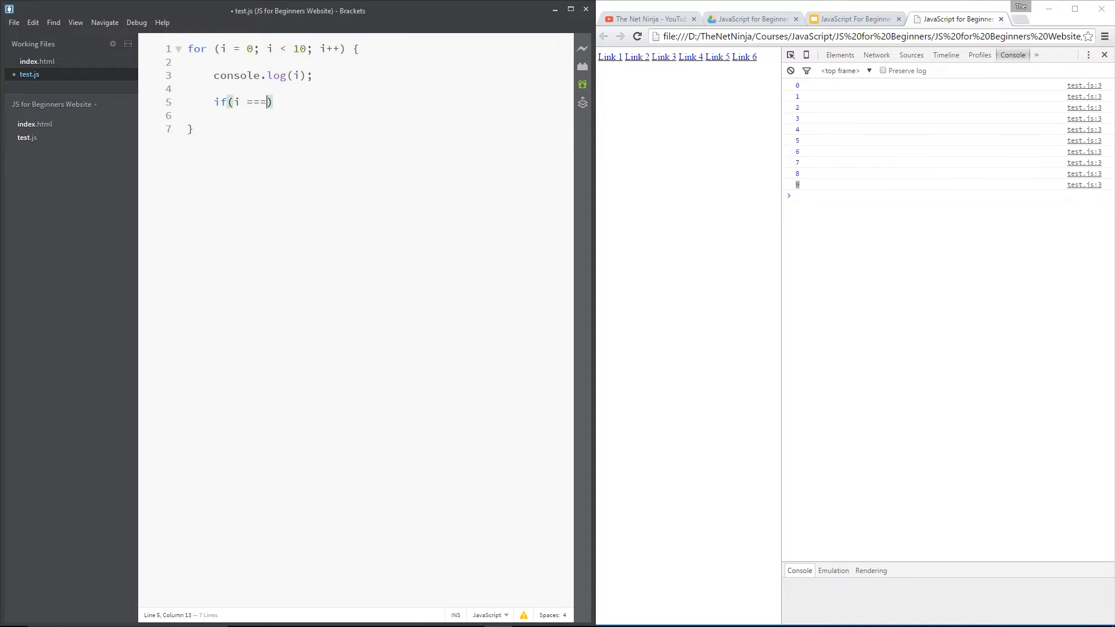
text(7))
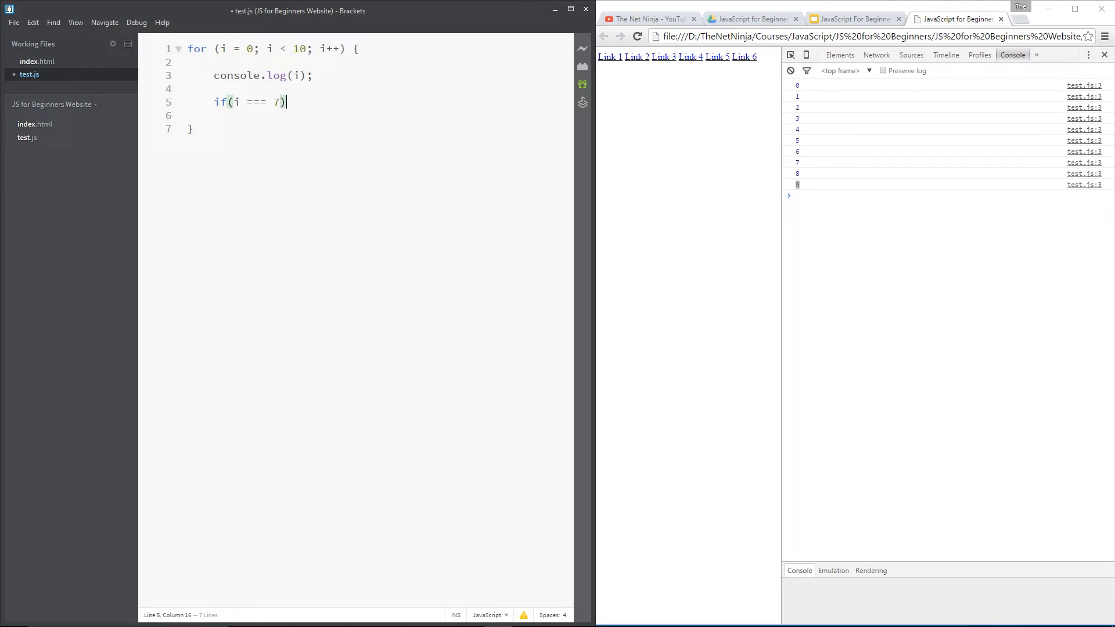
text({)
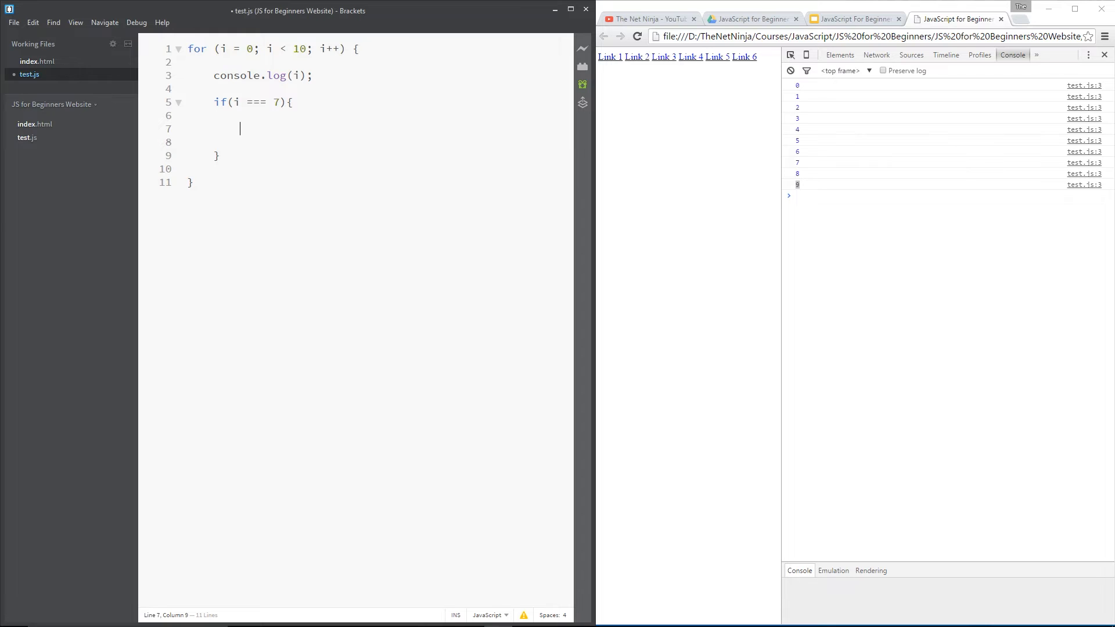
text(break;)
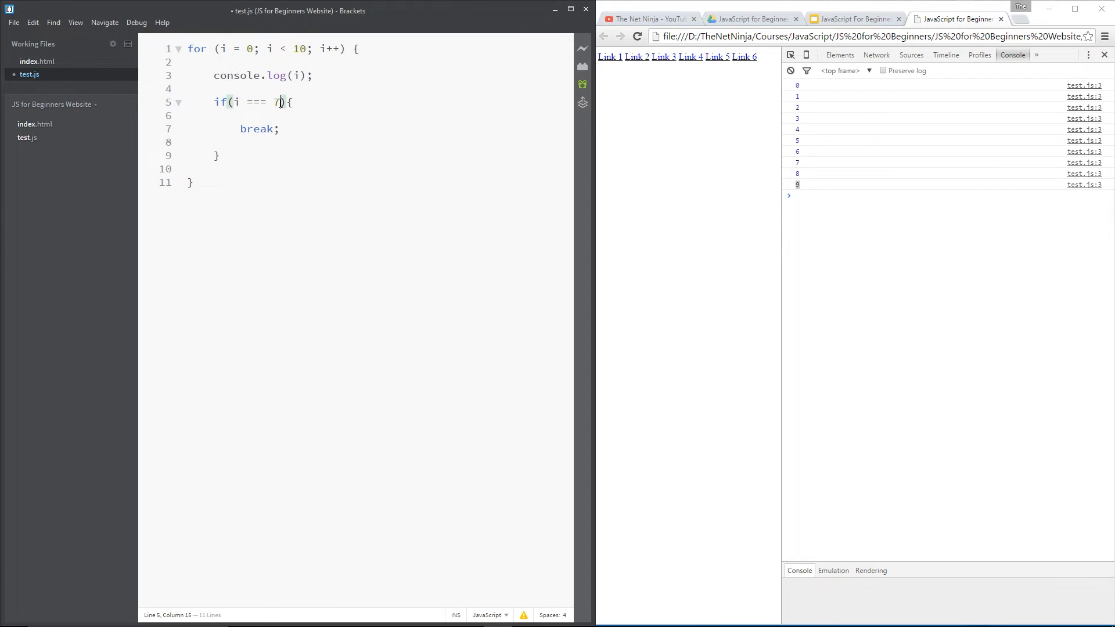
double_click(256, 129)
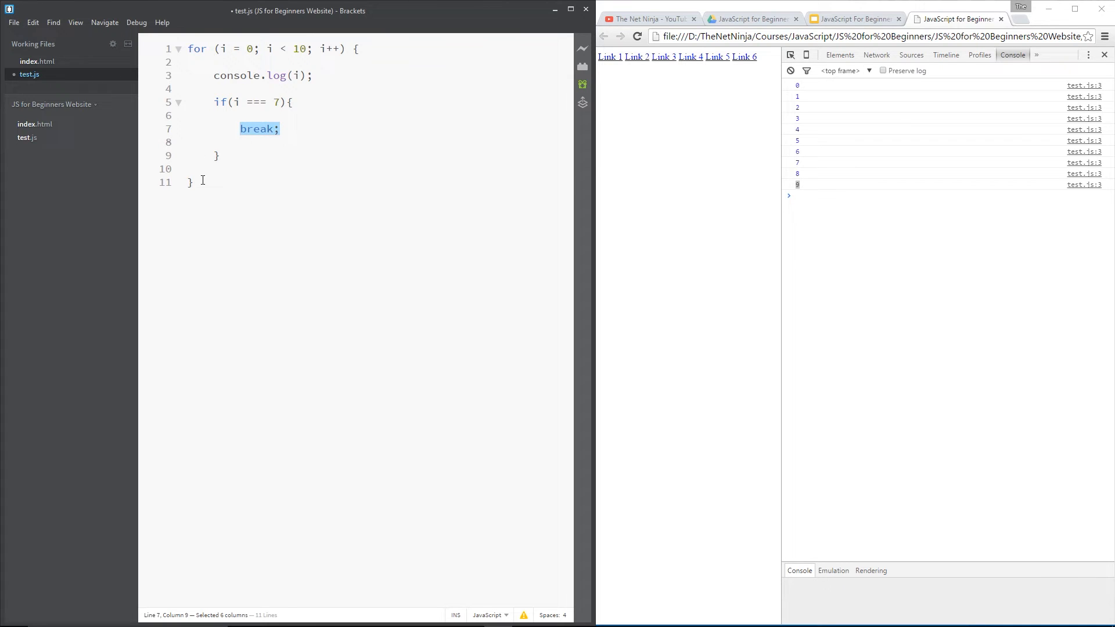
Log "I have broken out of the loop" after the for loop and reload Chrome
text(c)
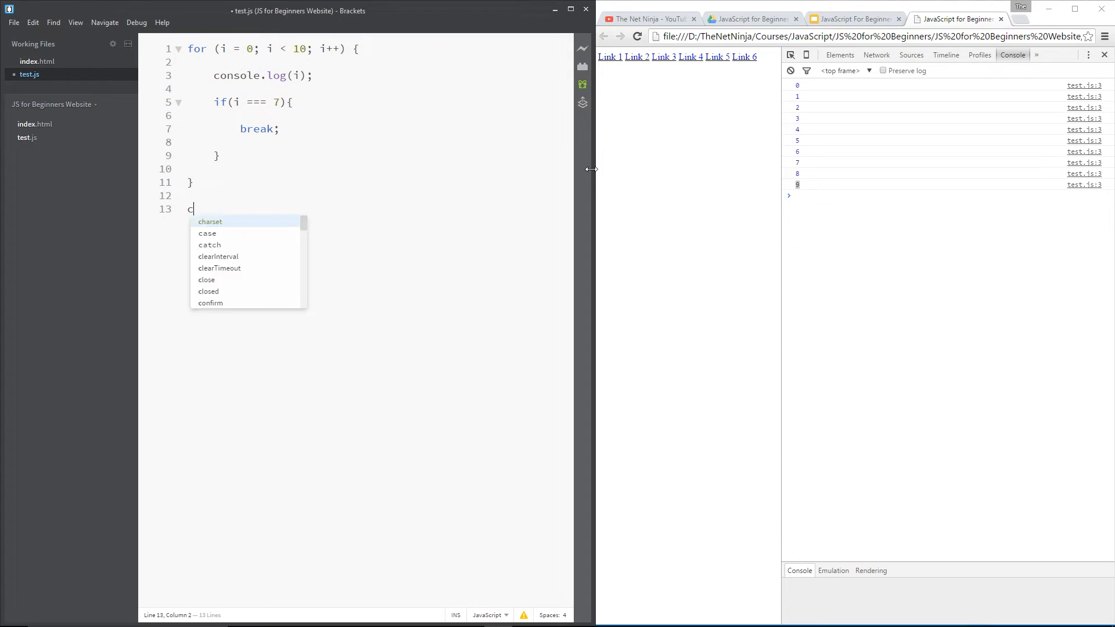
text(onsole.log())
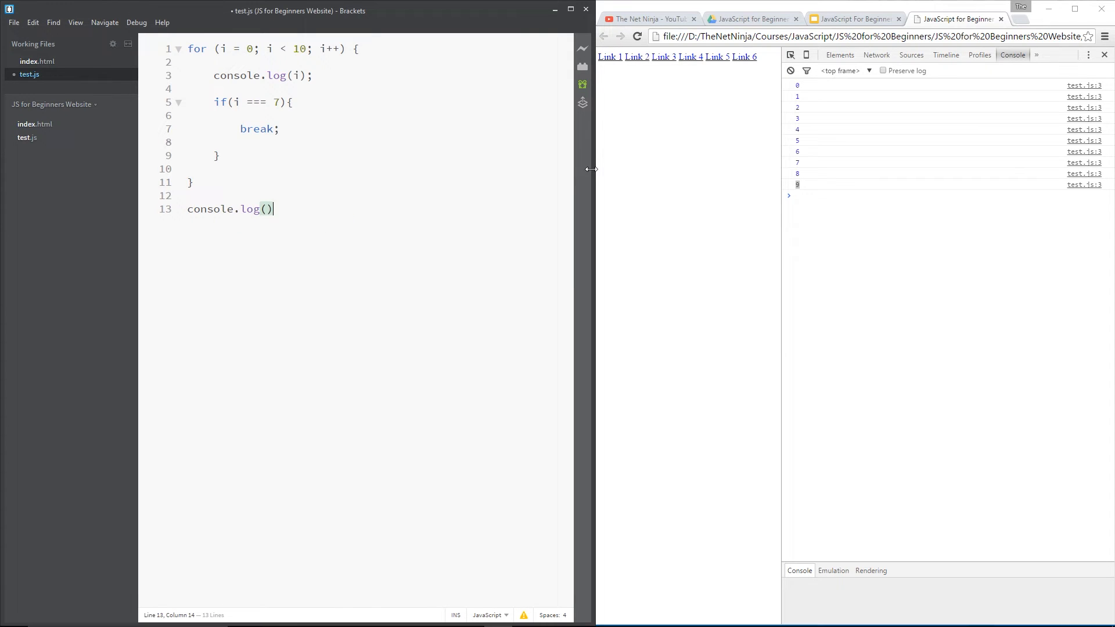
text("I hav")
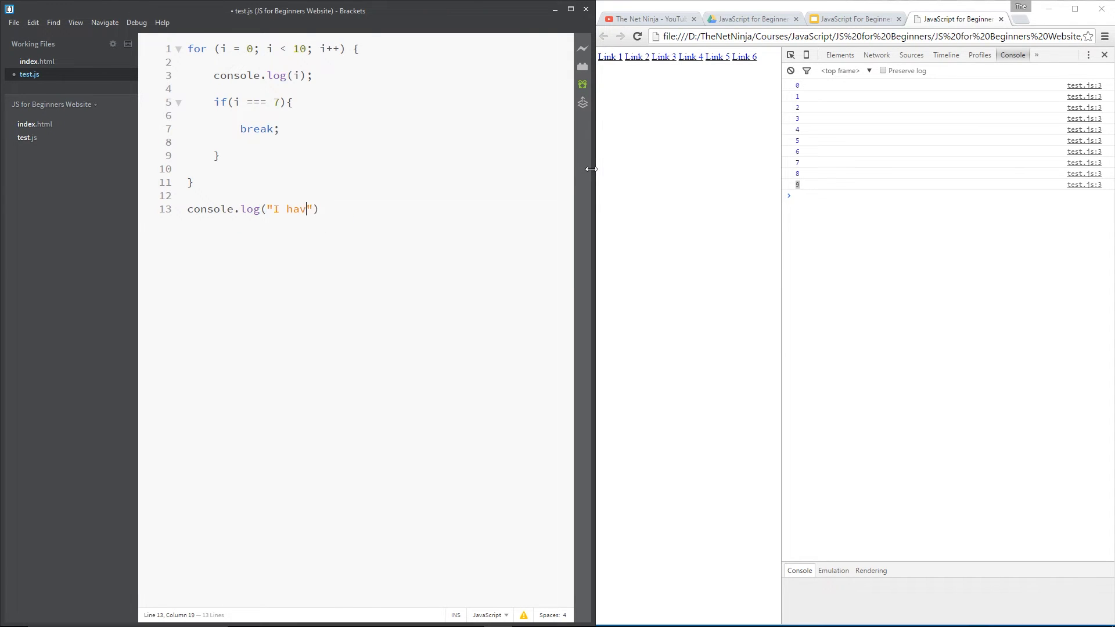
text(e broken out of the loop)
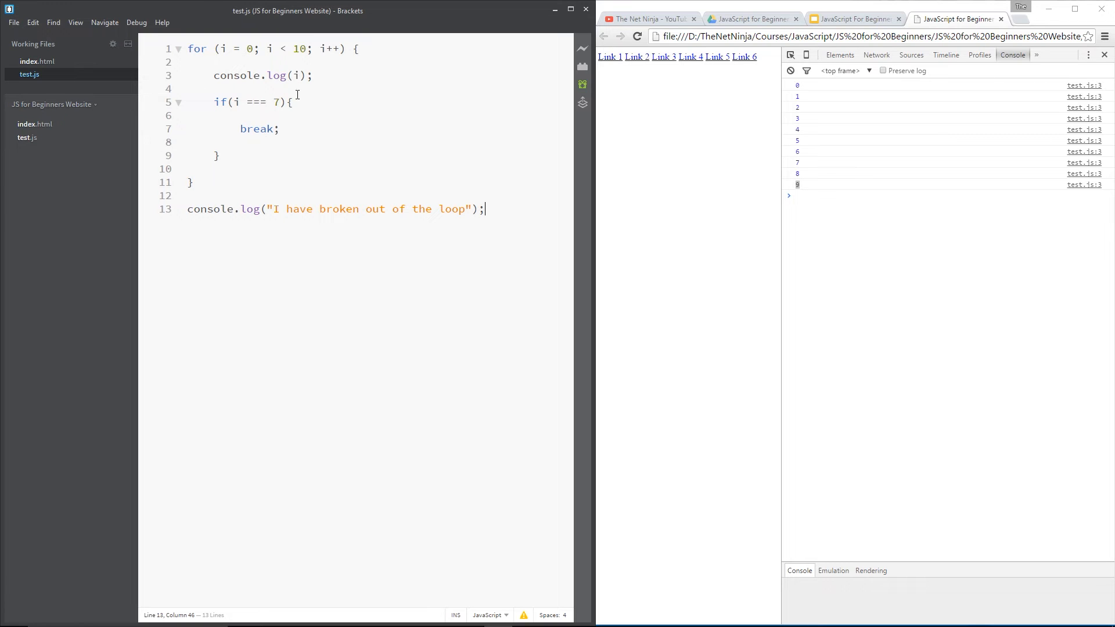
drag(269, 48, 307, 48)
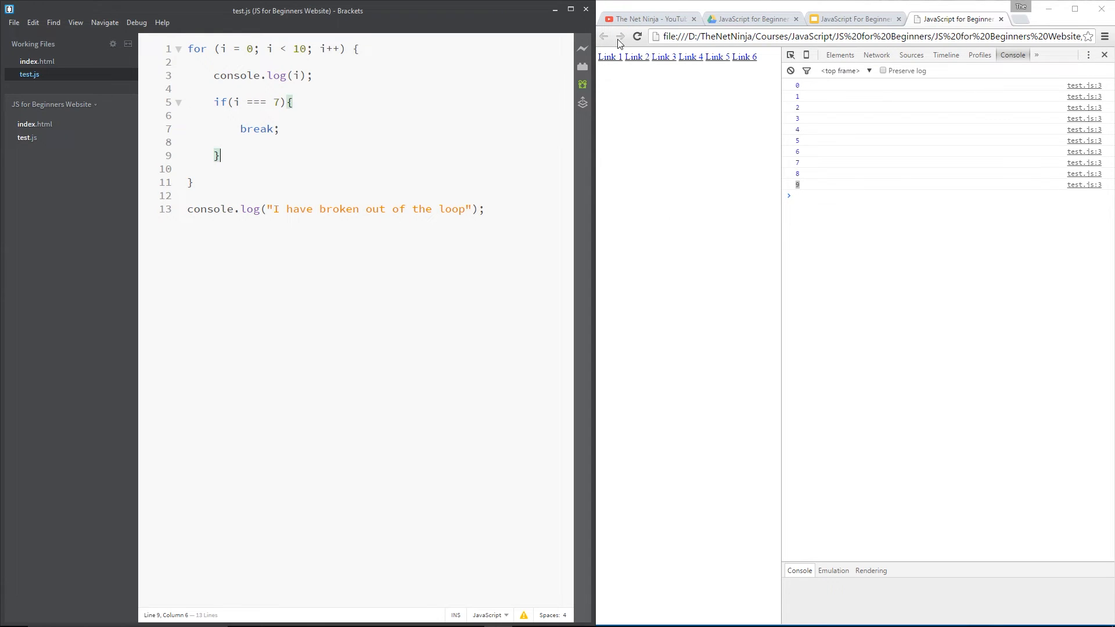
click(637, 36)
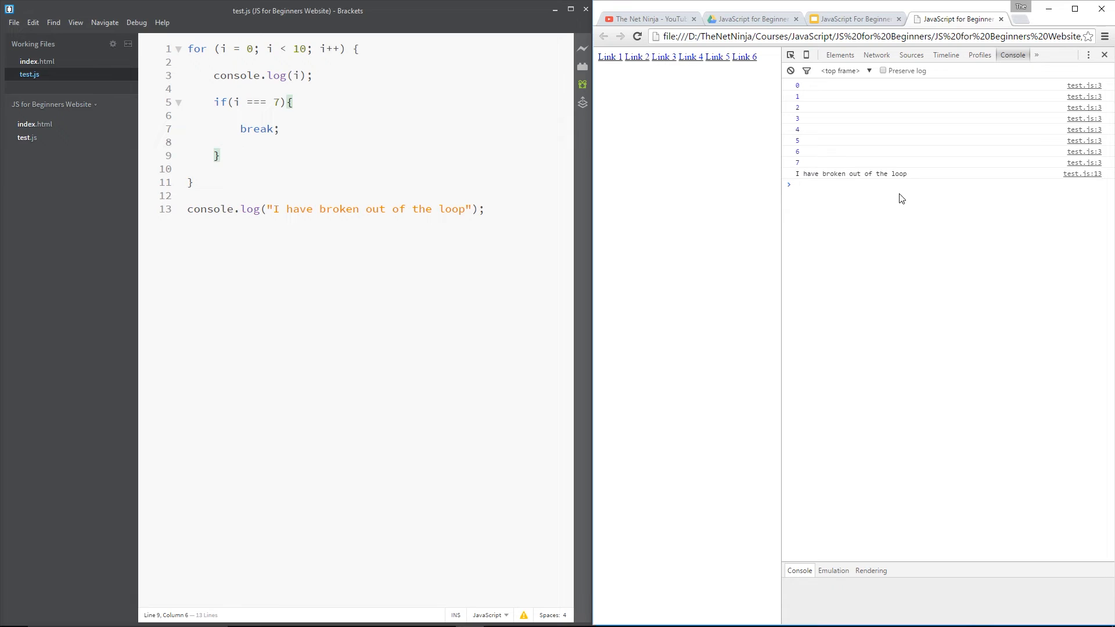
Check Chrome's console for 0 through 7 and the break-out message
click(213, 89)
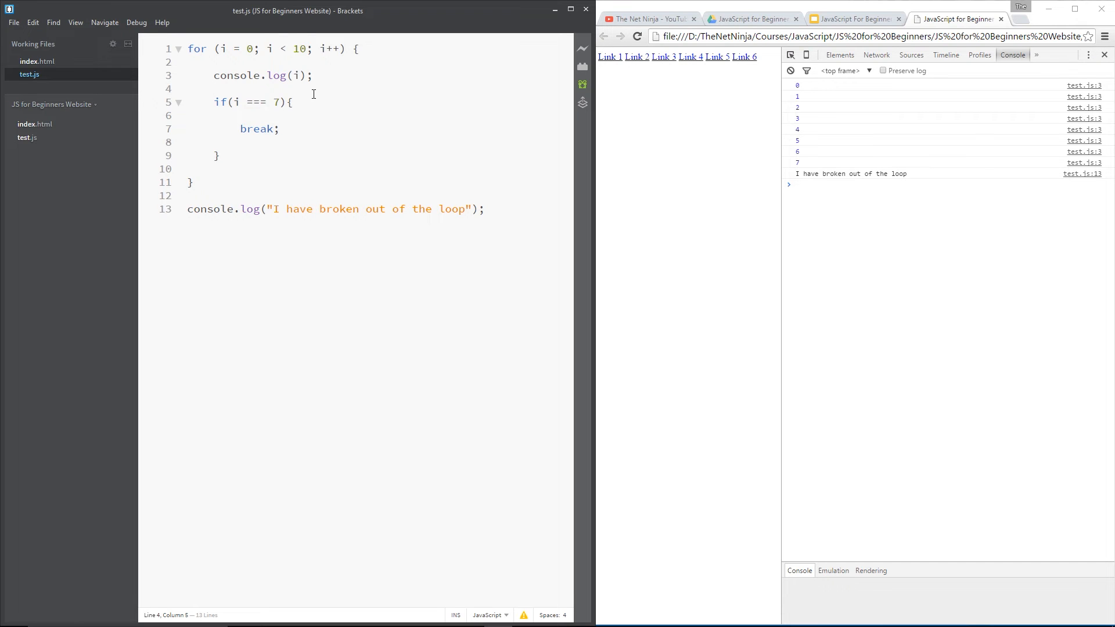
double_click(256, 129)
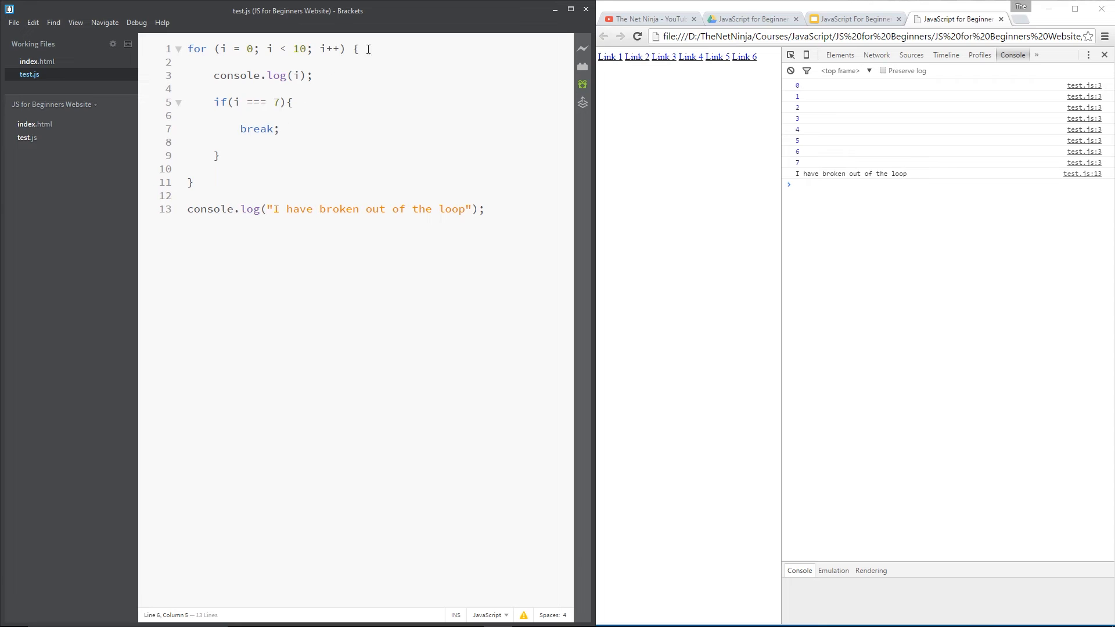
Insert if(i === 5 || i === 3){ continue; } at the top of the loop body
click(187, 62)
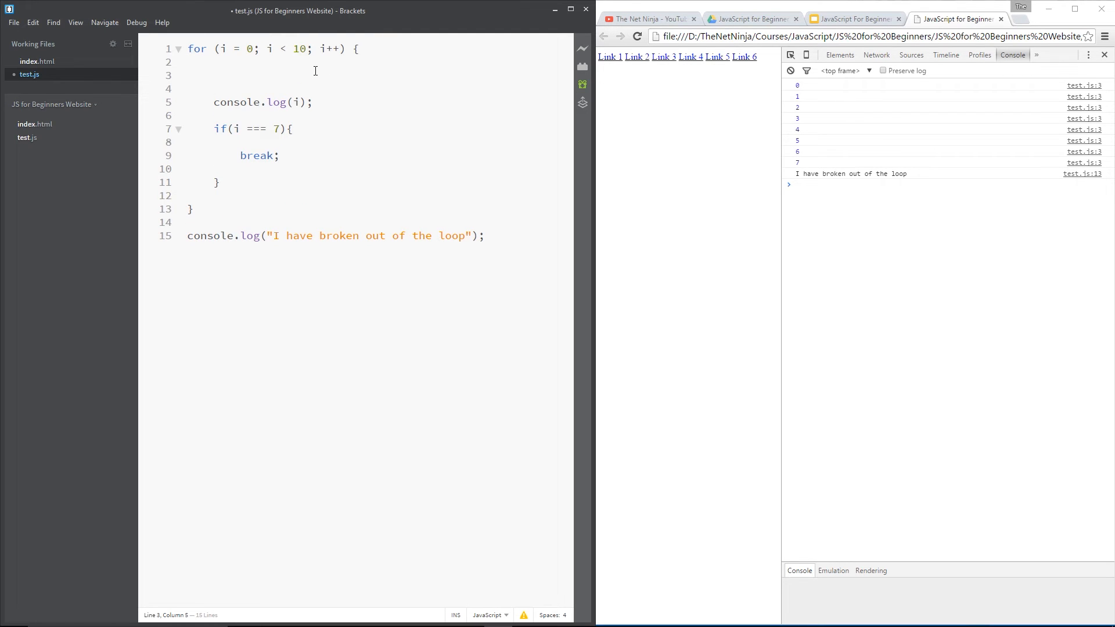
text(if())
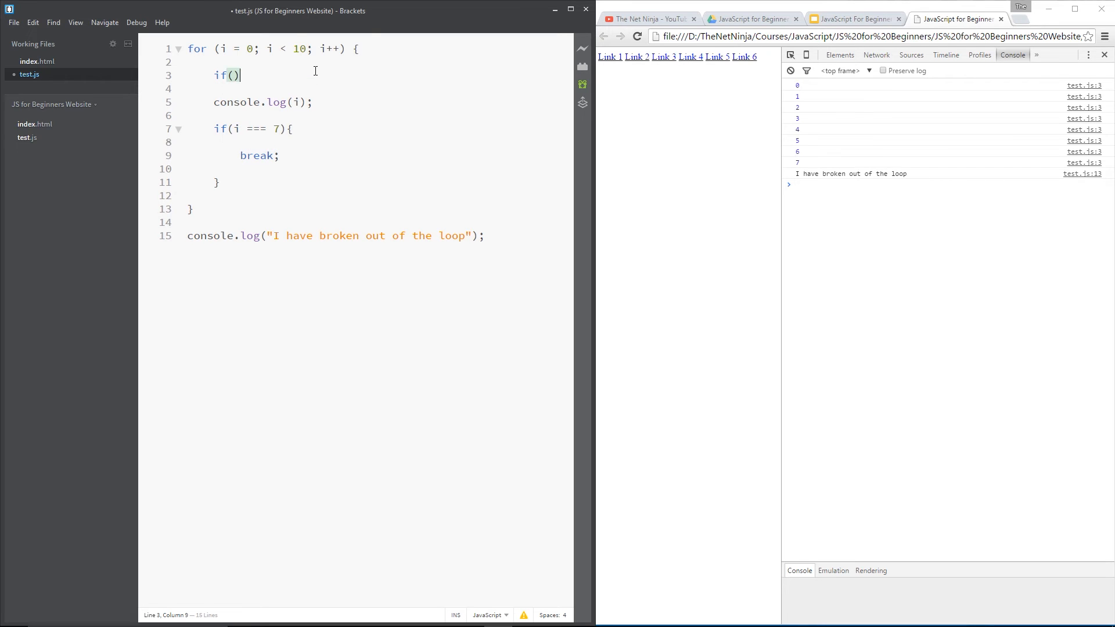
text(i)
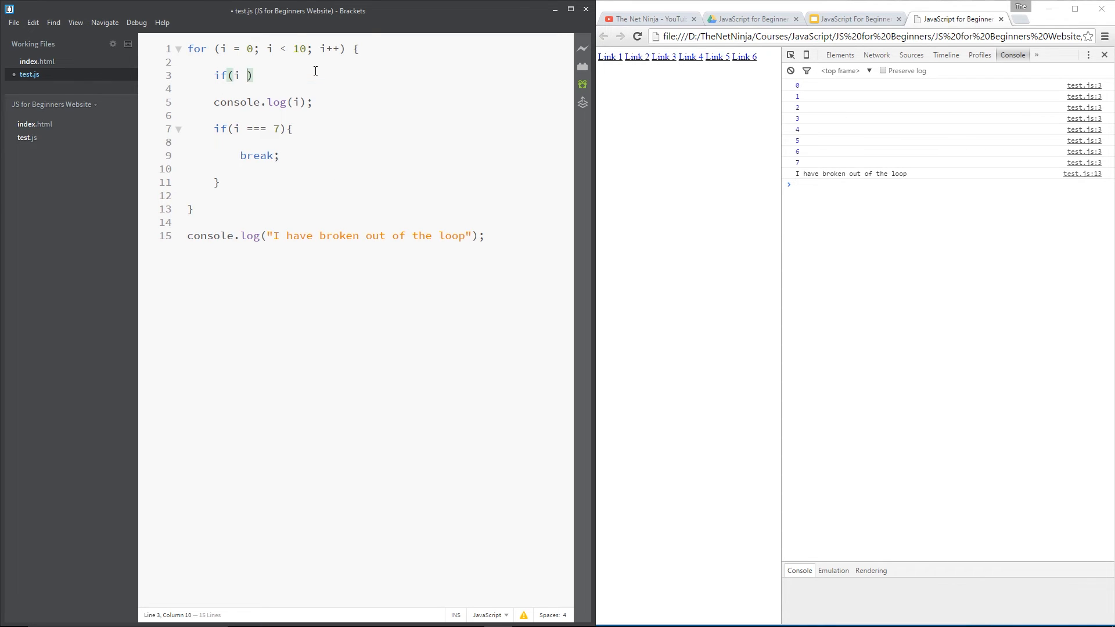
text(=== 5)
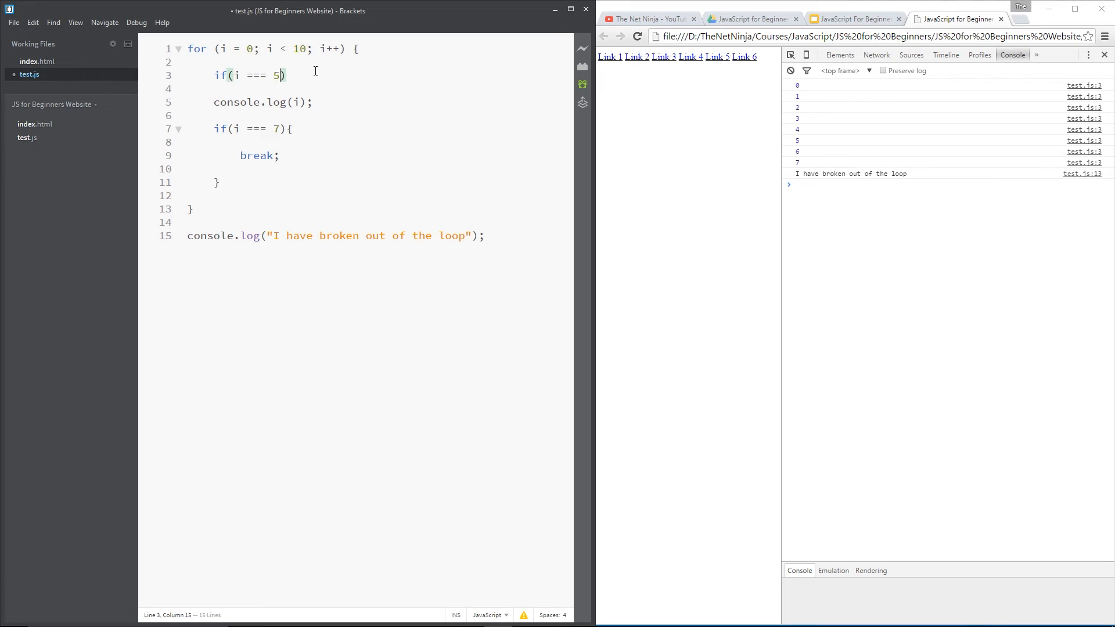
text(||)
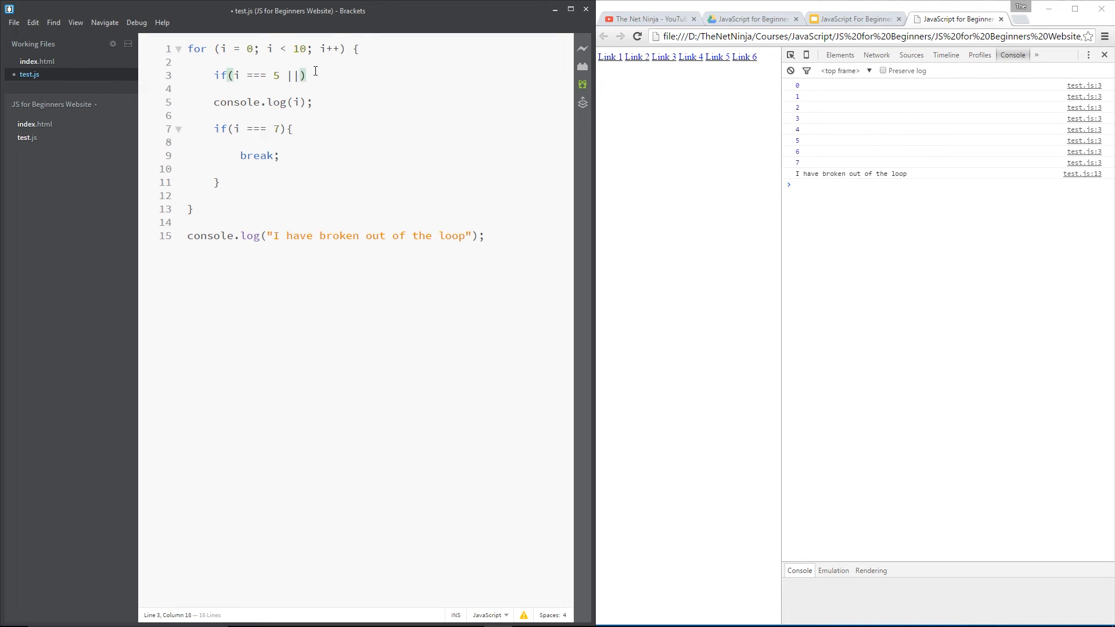
text(i ===)
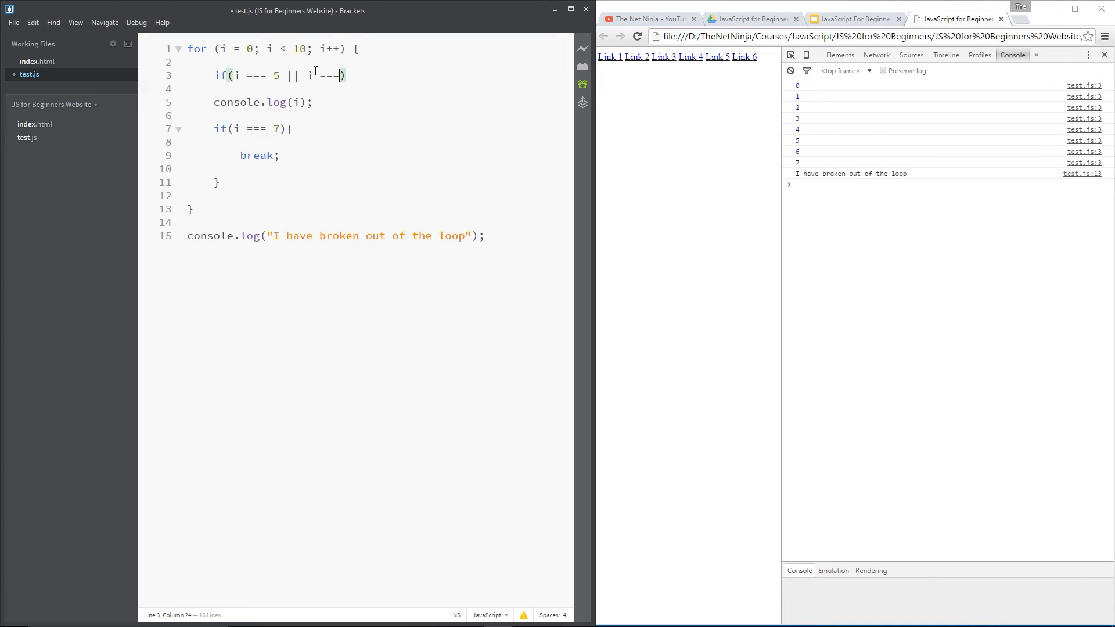
text(3)
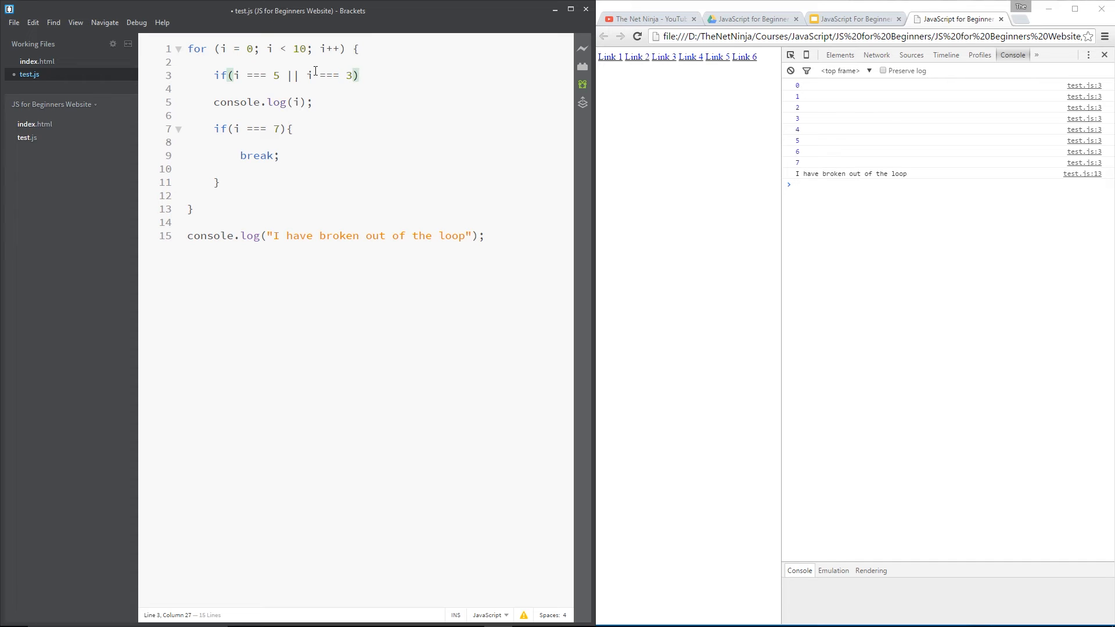
text({)
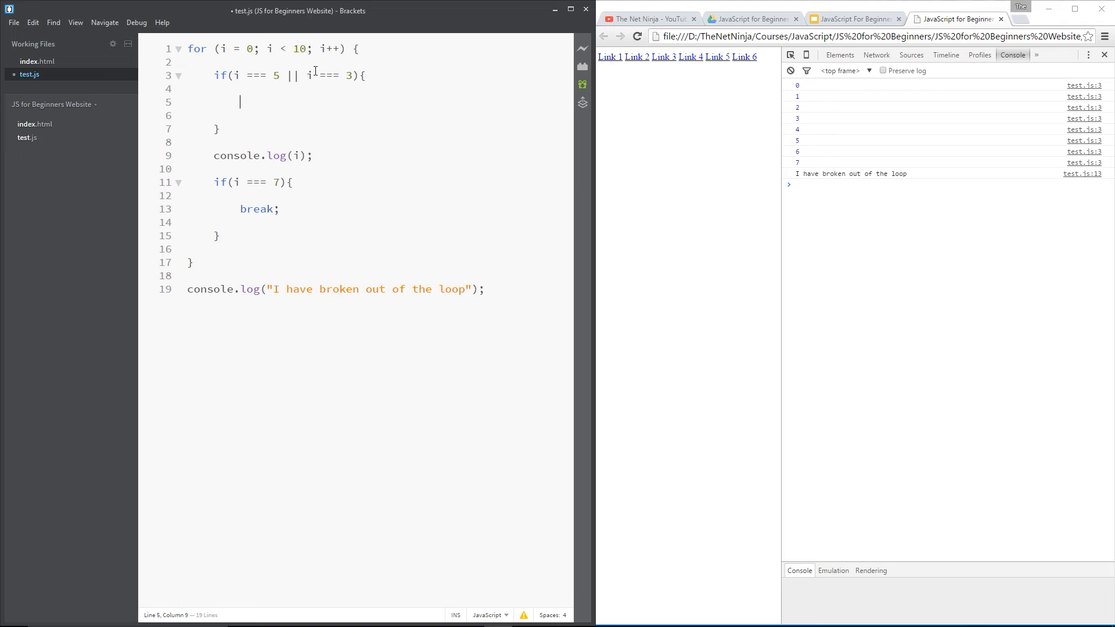
text(cotinue;)
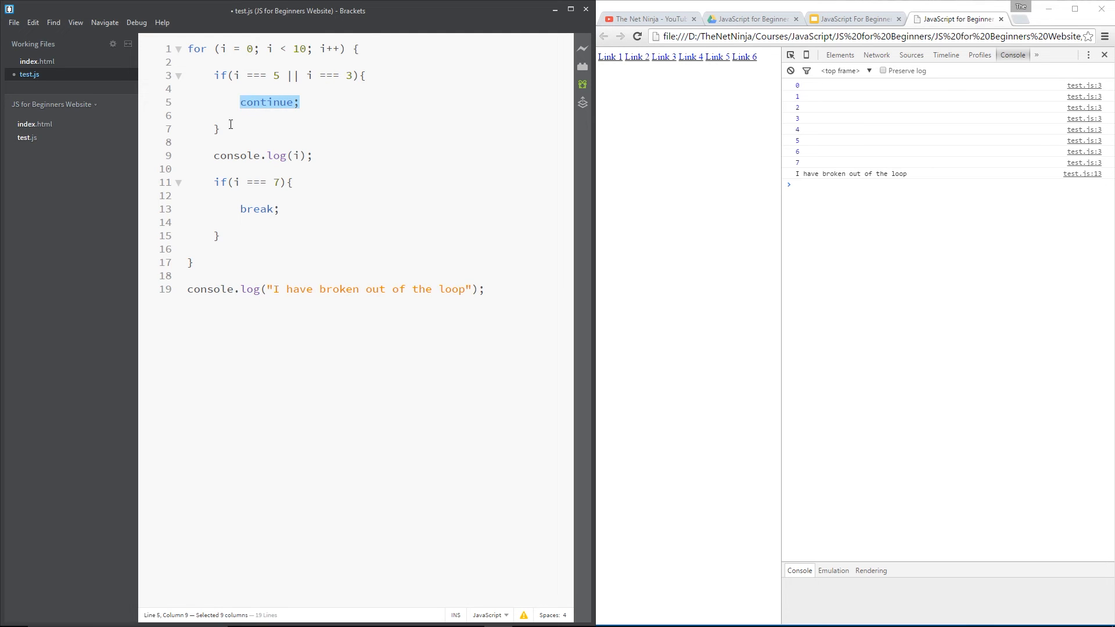
click(218, 128)
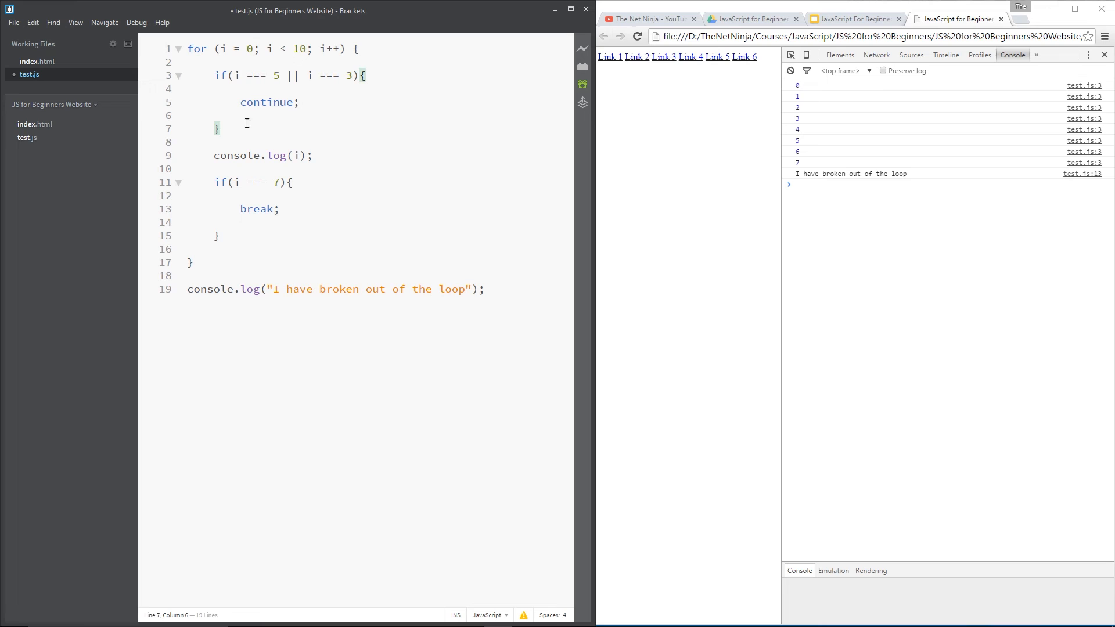
double_click(267, 101)
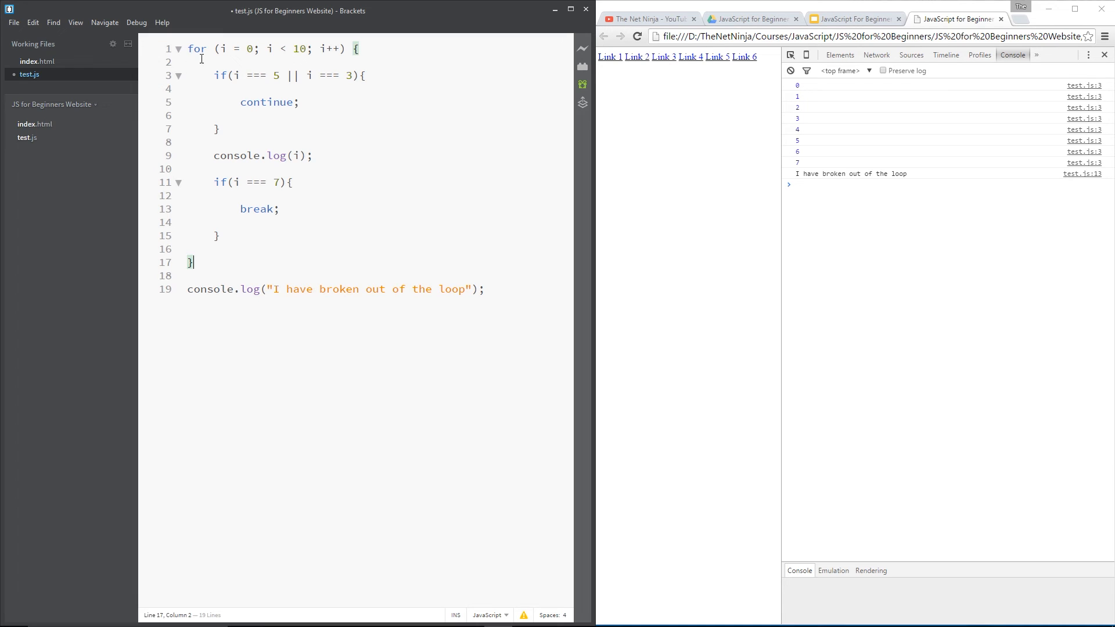
double_click(267, 101)
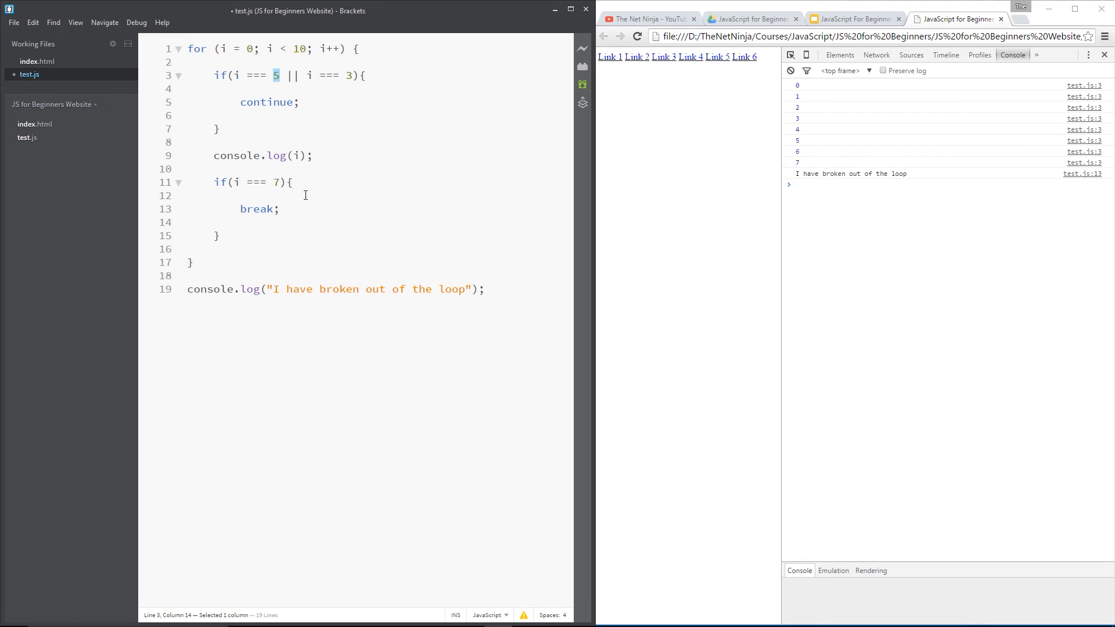
double_click(262, 155)
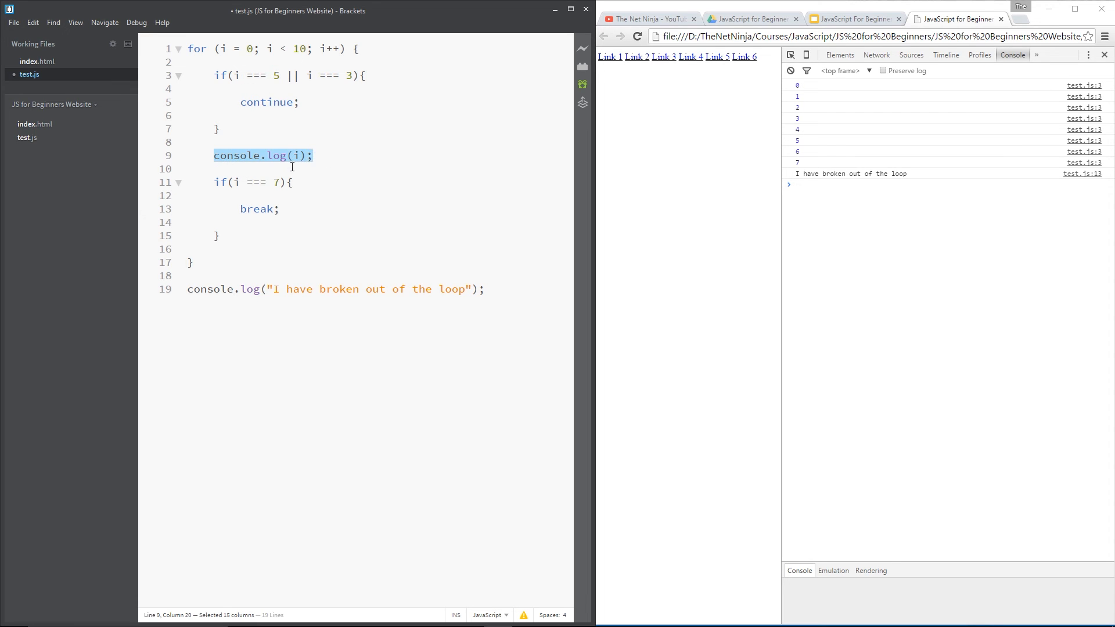
click(194, 262)
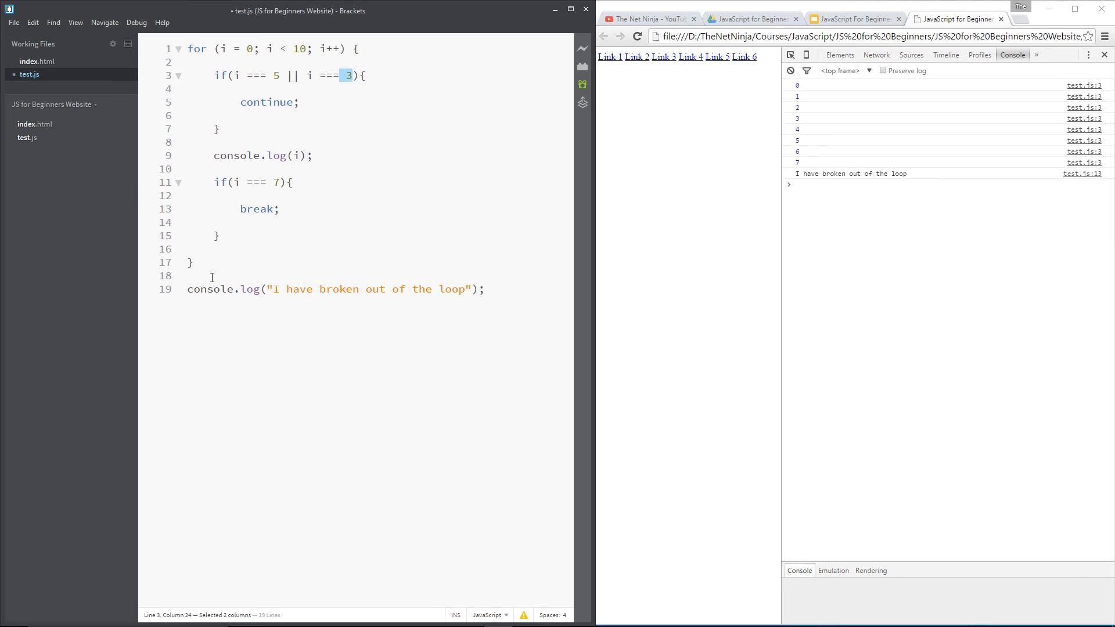
mouse_move(272, 38)
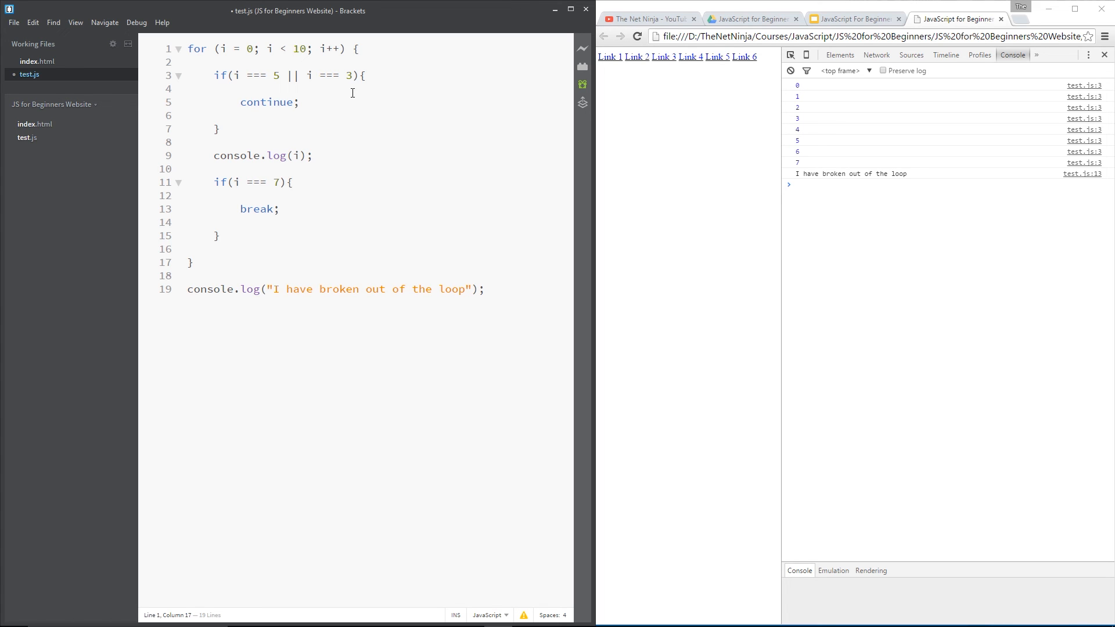
mouse_move(377, 88)
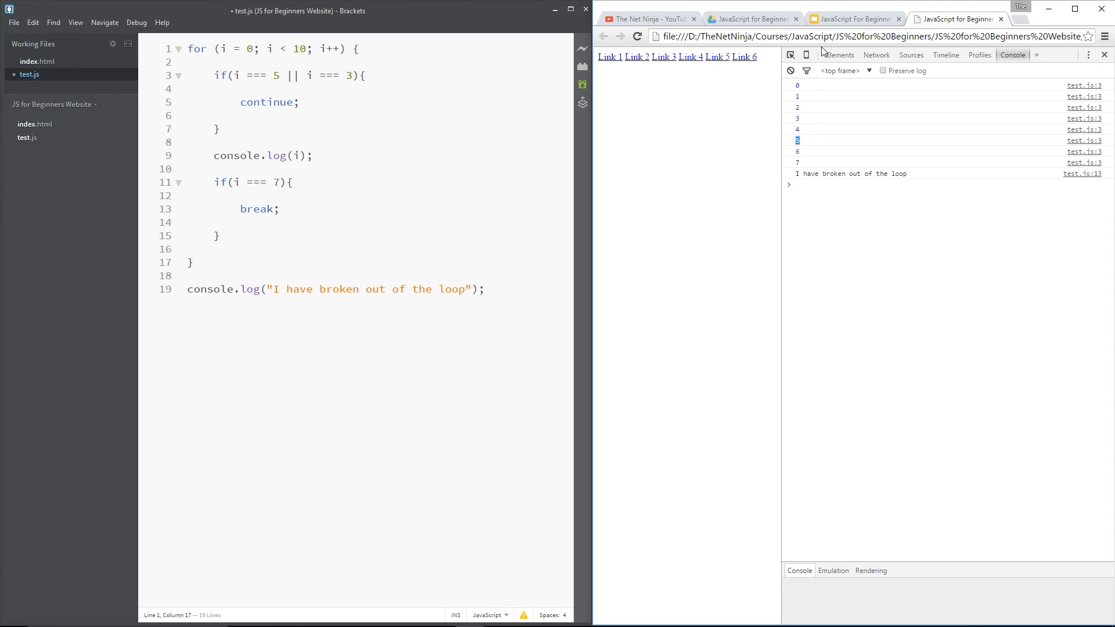
Reload Chrome to see 0, 1, 2, 4, 6, 7 and the break message, then return to Brackets
click(636, 36)
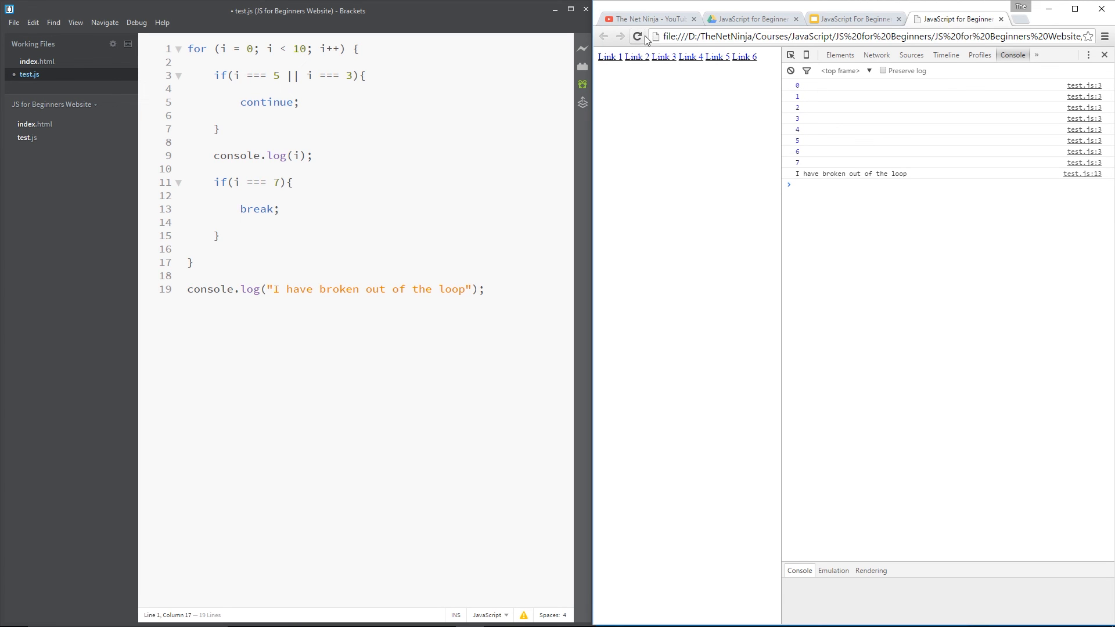
click(213, 142)
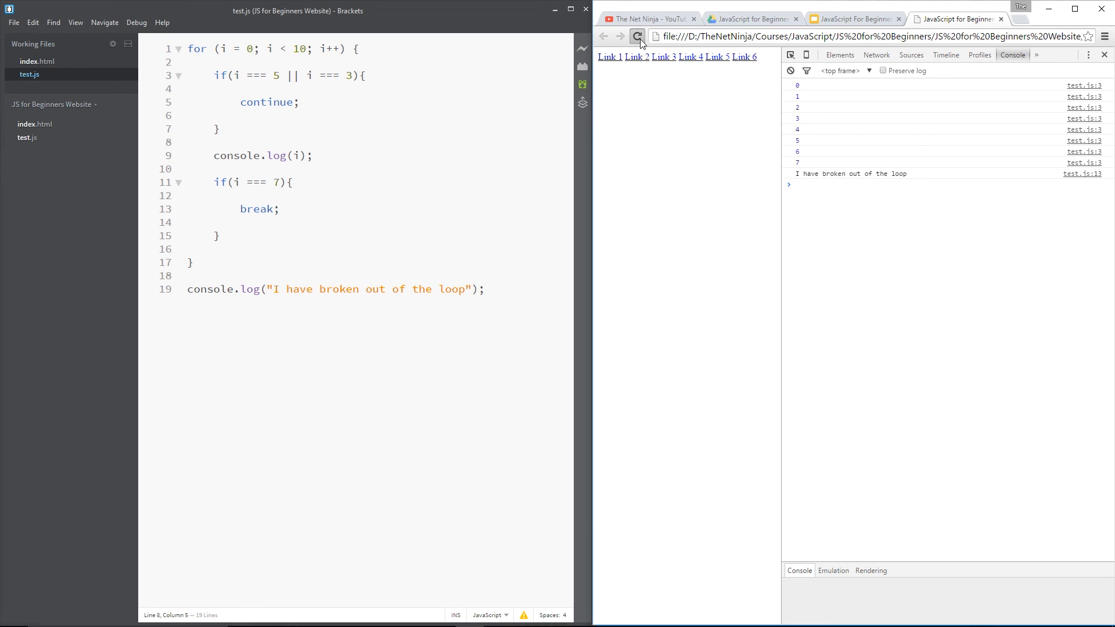
click(637, 36)
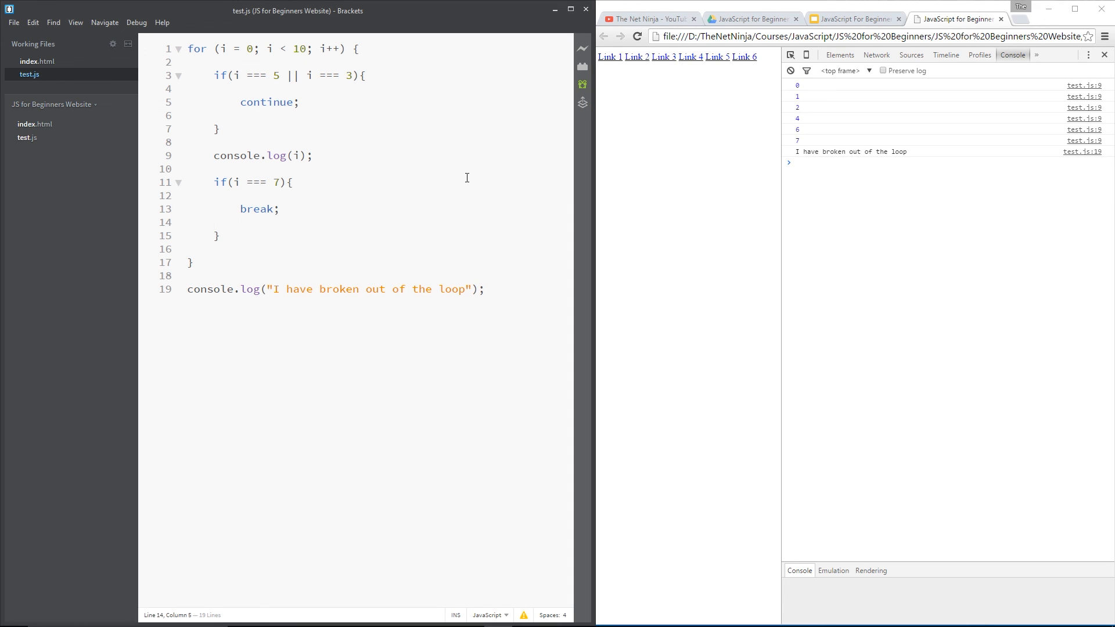
click(214, 222)
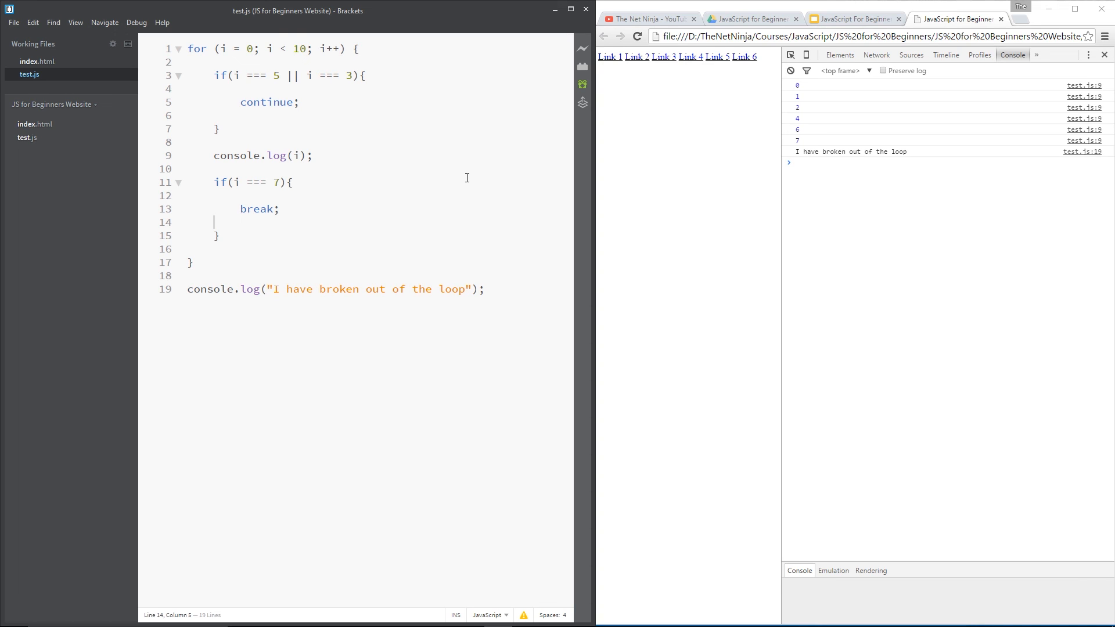